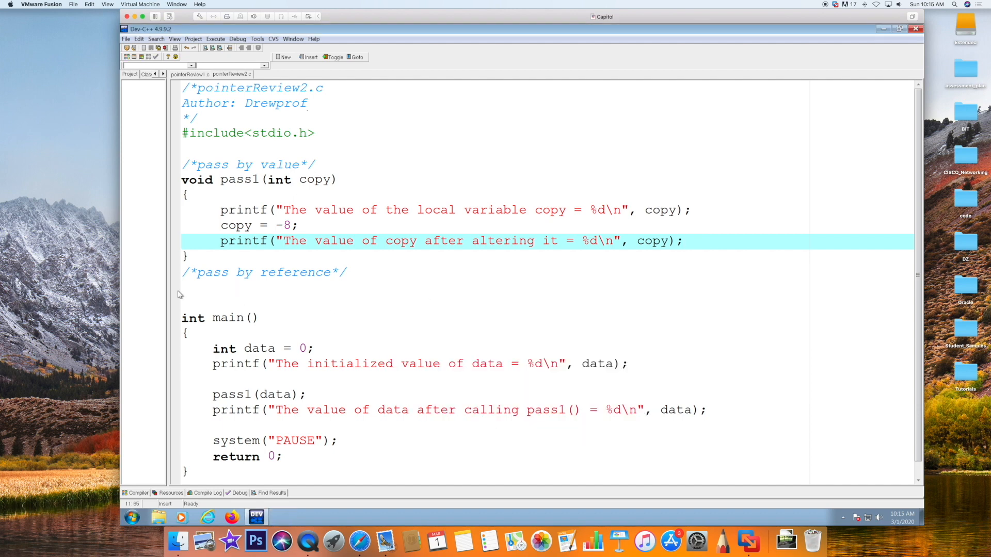
Step: Start the header "void pass2(" below the pass-by-reference comment
text(vo)
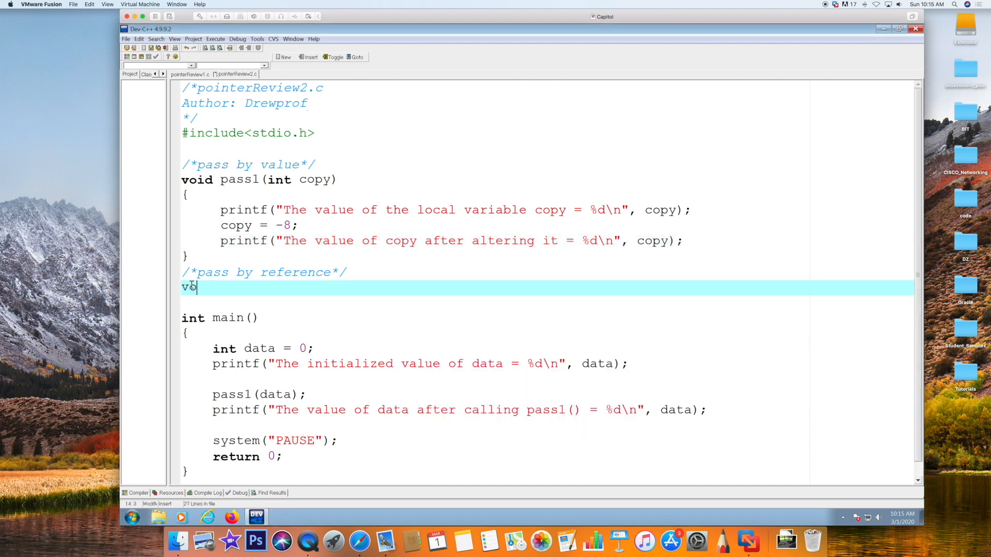
text(id pass2)
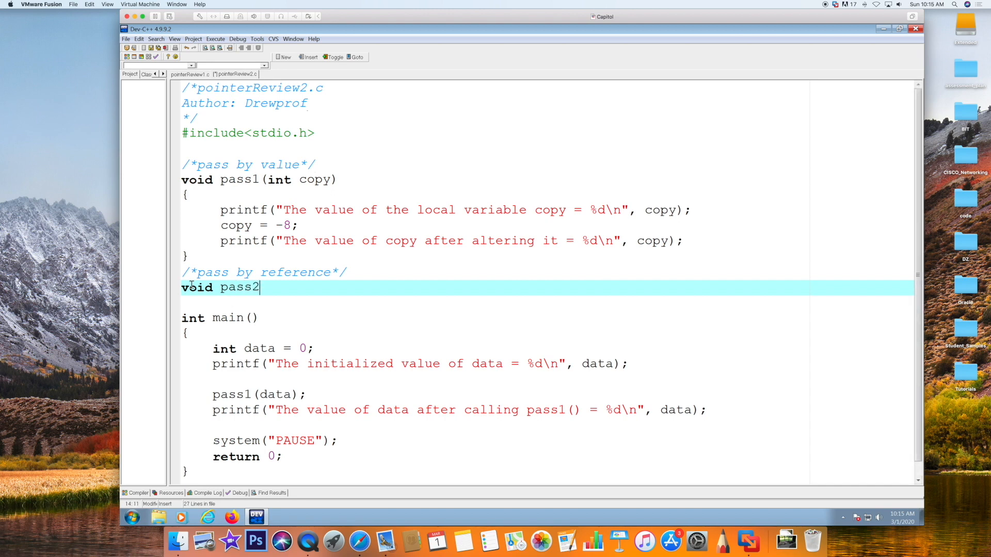
text(()
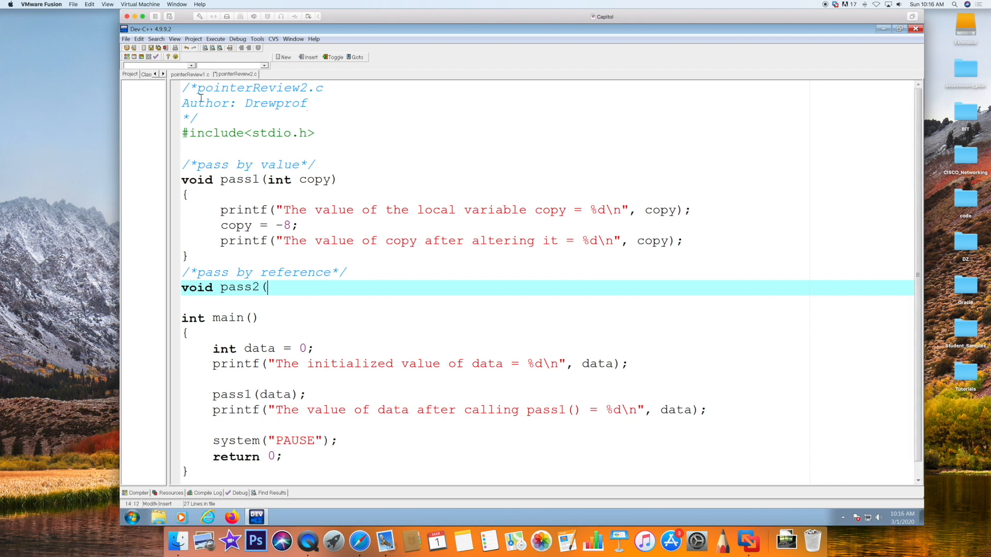
Step: Review the dtPTR declaration and the &data assignment in pointerReview1.c
click(188, 74)
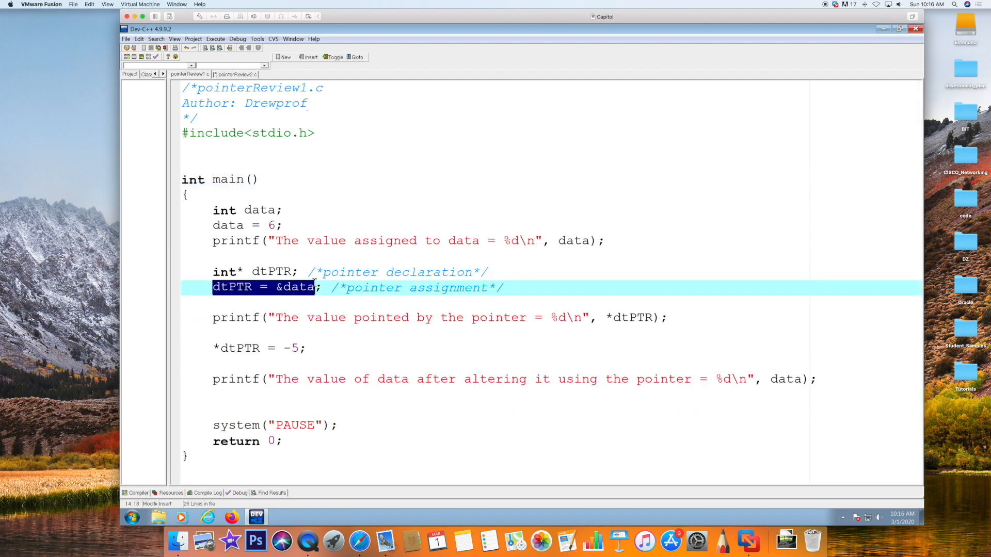
mouse_move(314, 288)
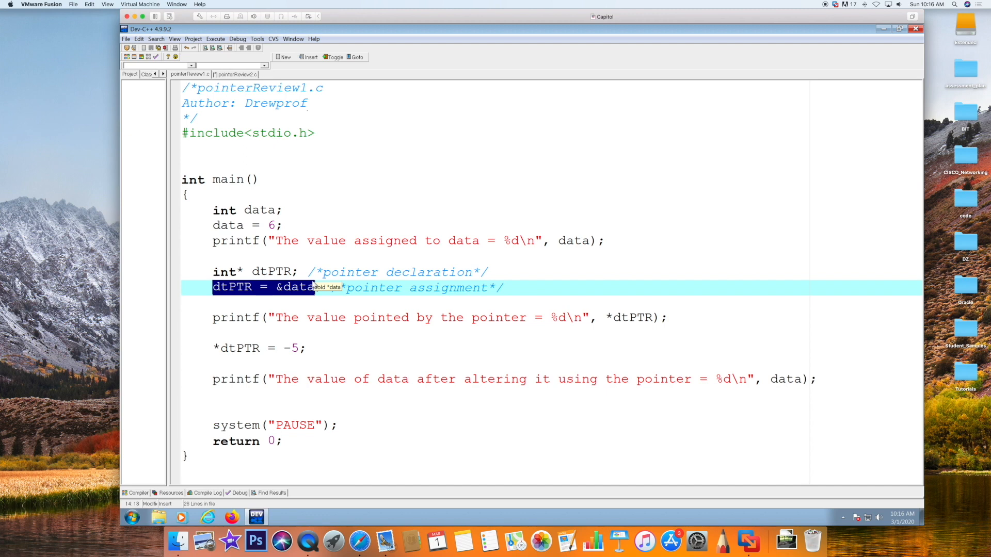
mouse_move(334, 308)
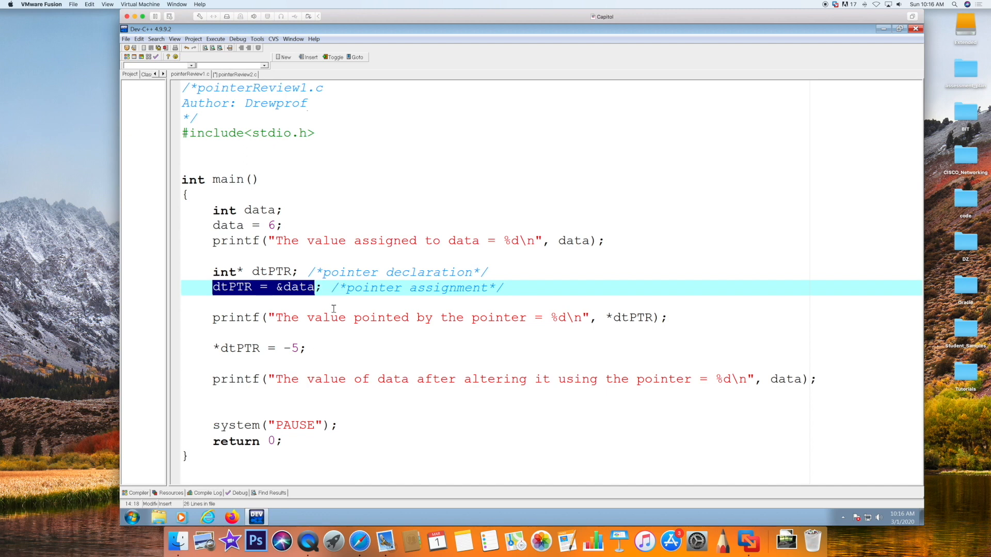
click(251, 271)
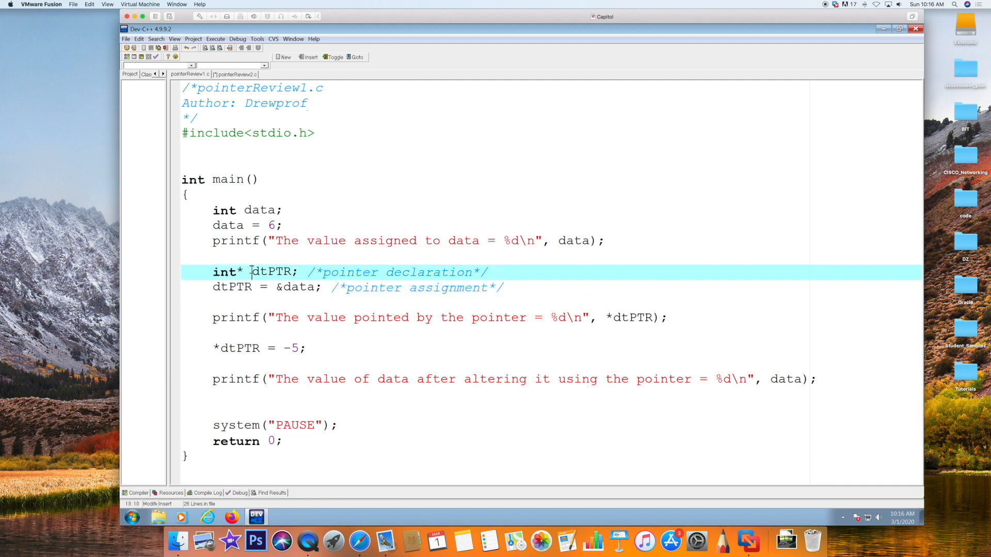
double_click(270, 271)
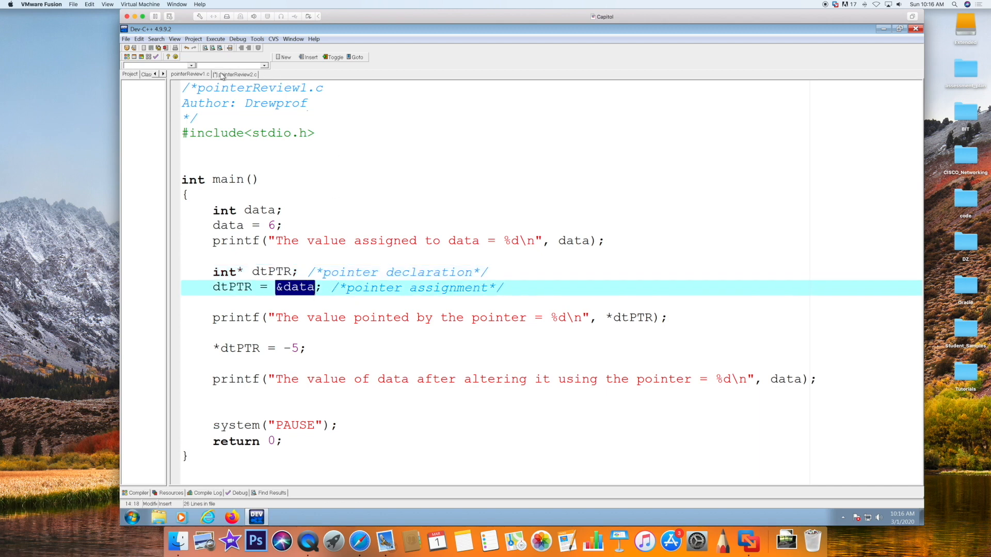
Step: Finish the header as void pass2(int* dtPTR) with an empty braced body in pointerReview2.c
click(236, 74)
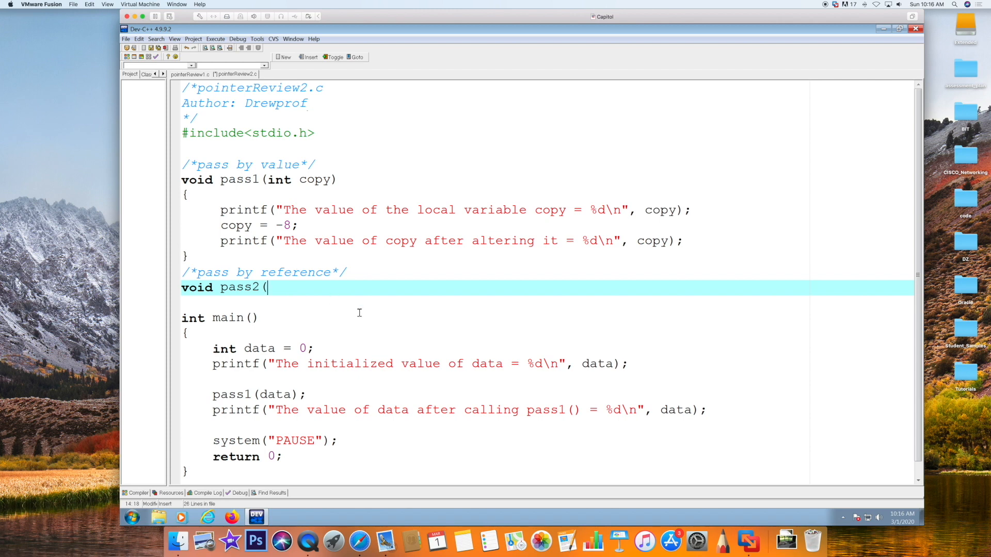
text(int)
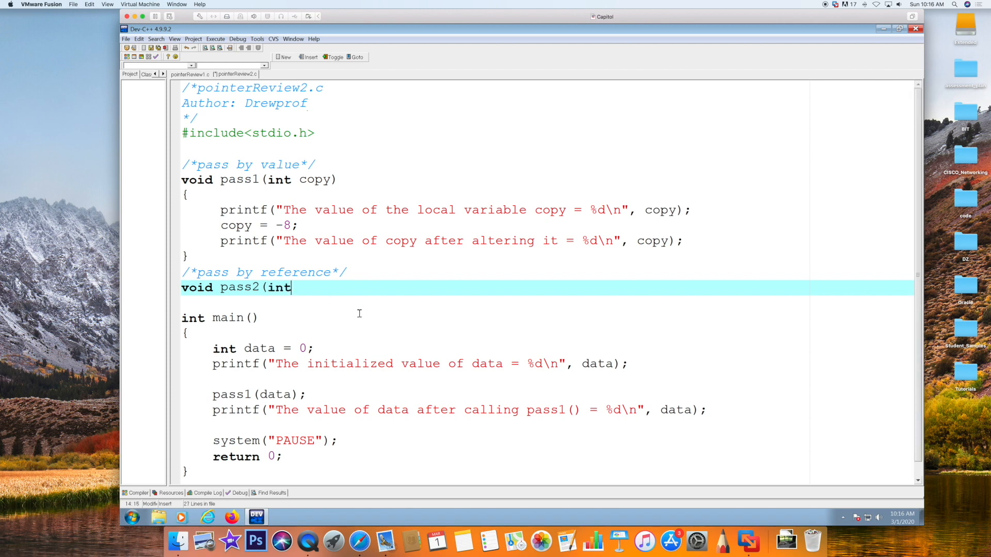
text(*)
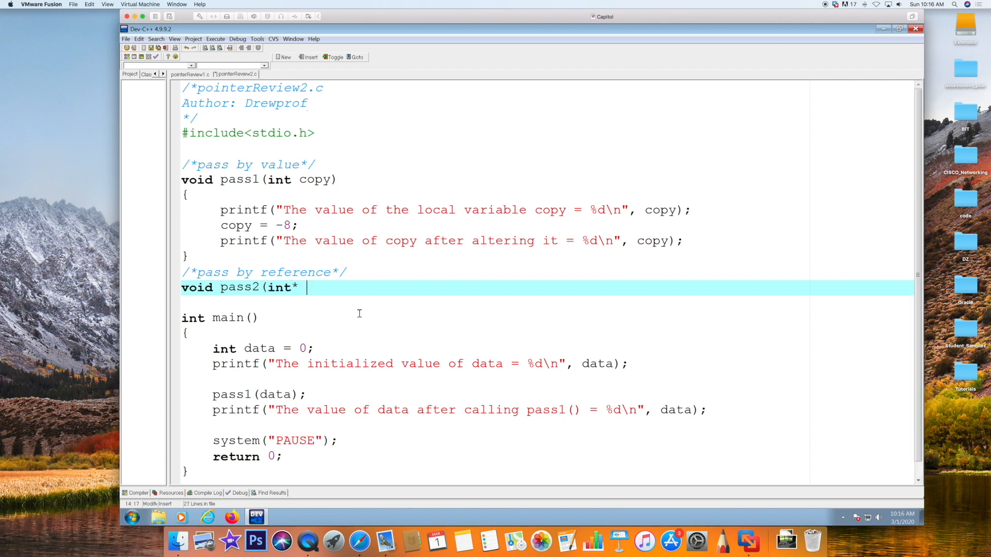
text(dtPTR))
text({)
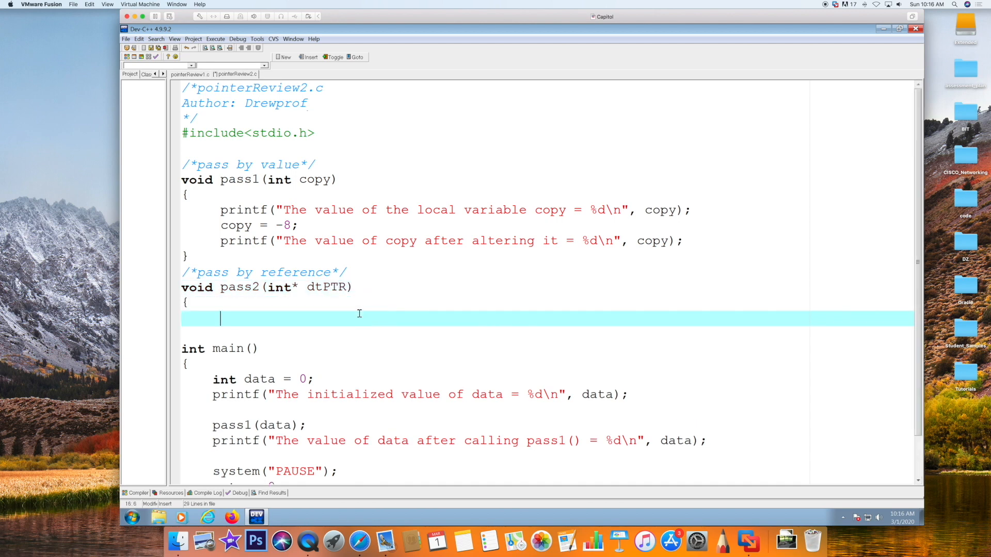
text(})
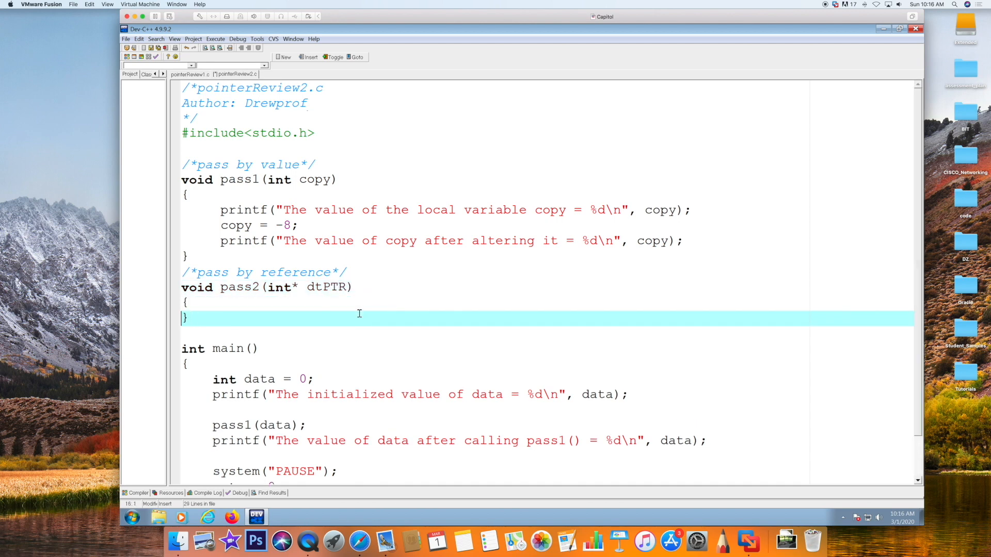
scroll(down, 3)
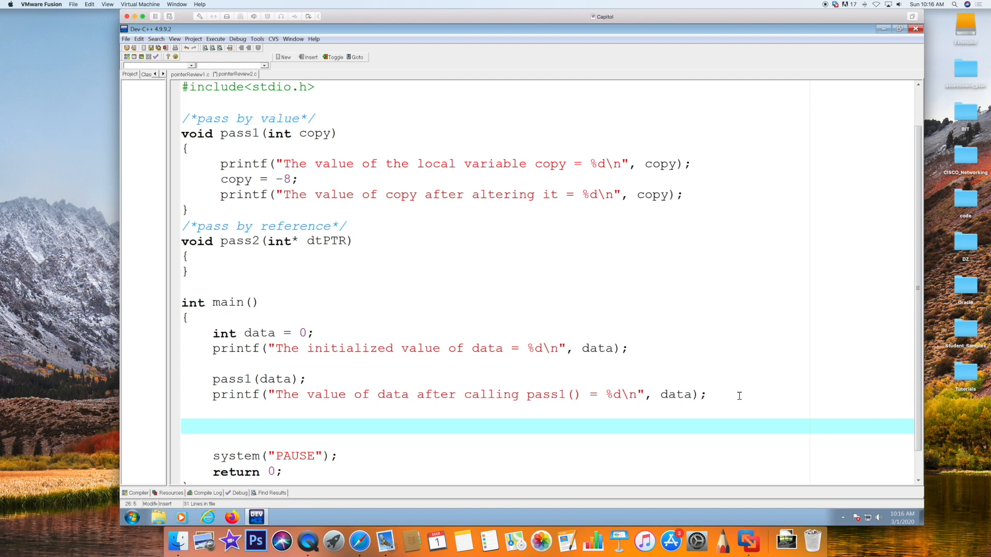
Step: Add the call pass2(&data); in main after the pass1 printf line
text(pass)
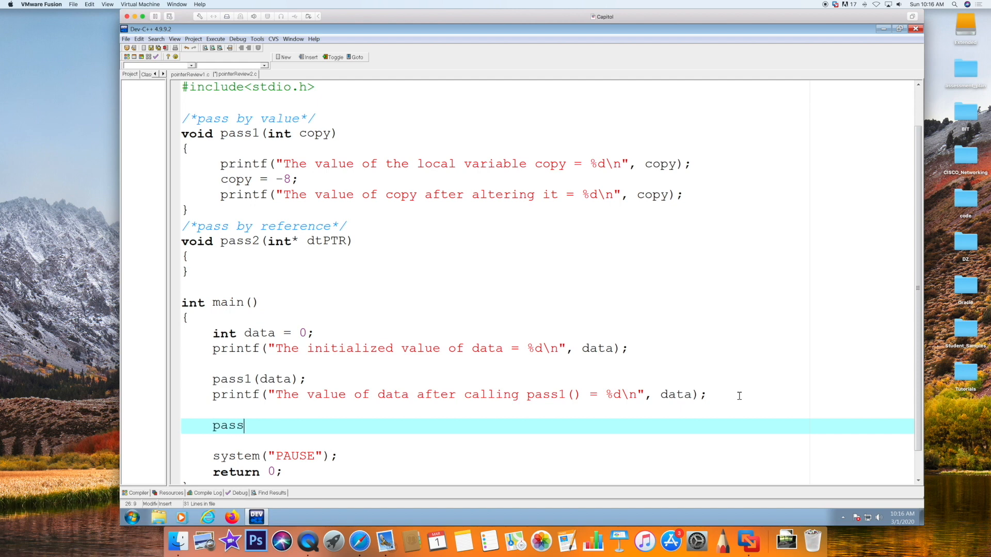
text(2()
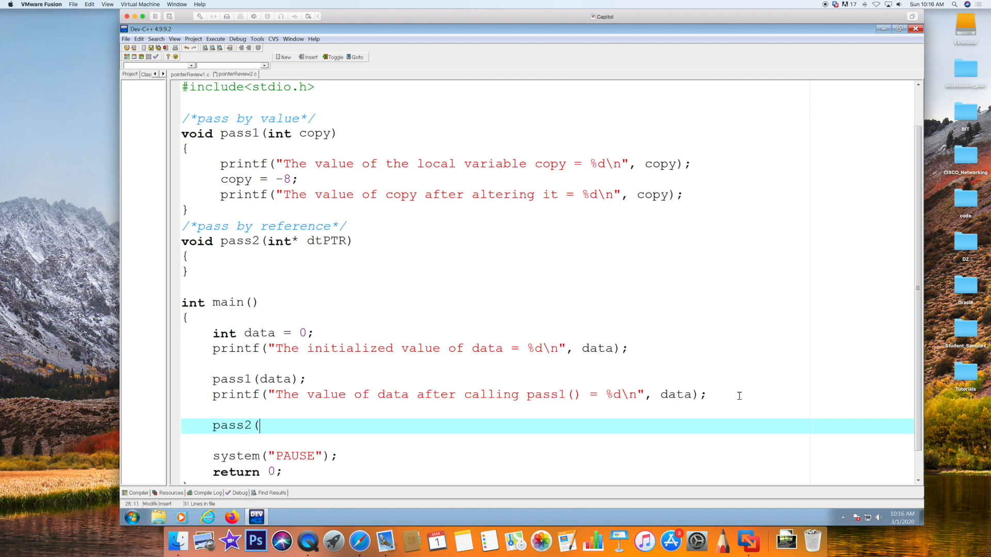
text(&data))
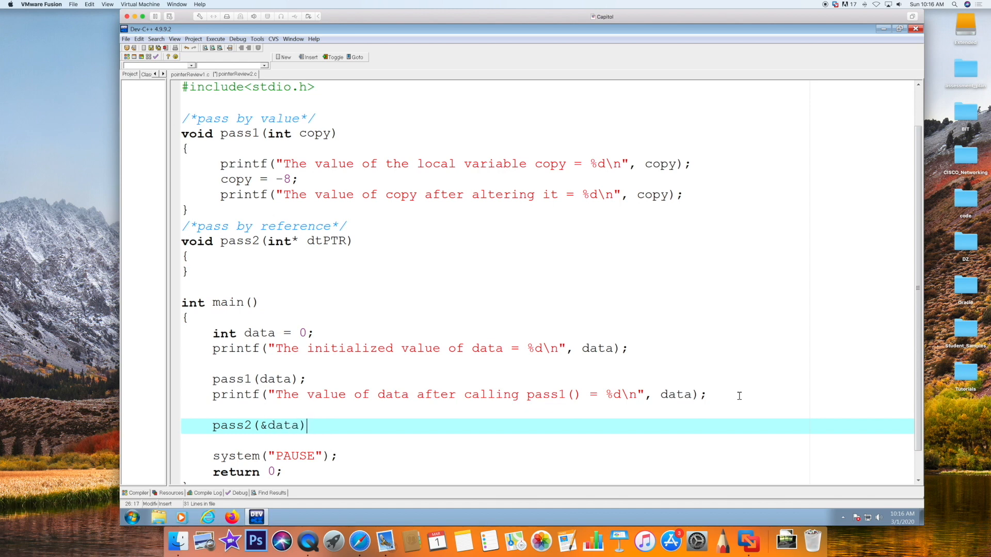
text(;)
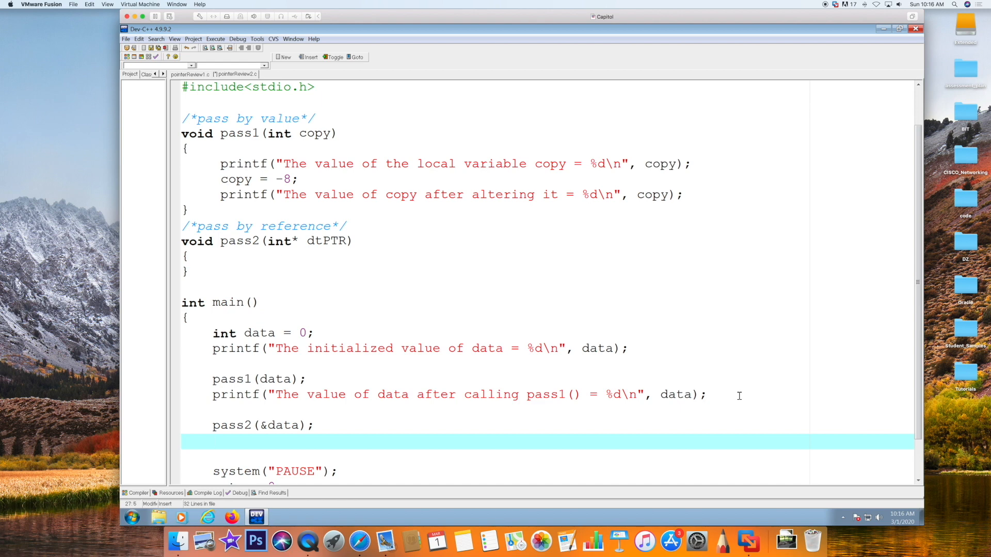
Step: Begin a new printf(" statement on the following line in main
text(printf()
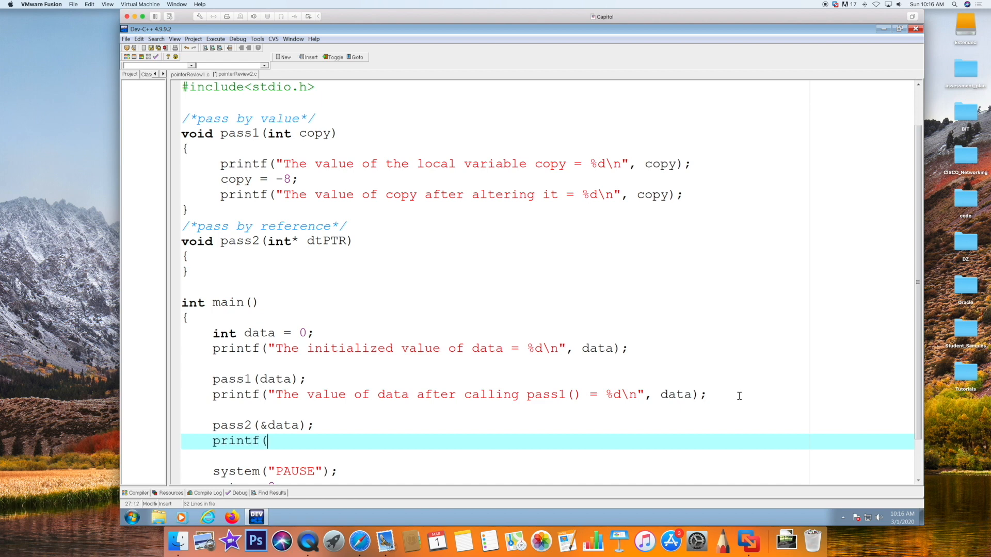
text(")
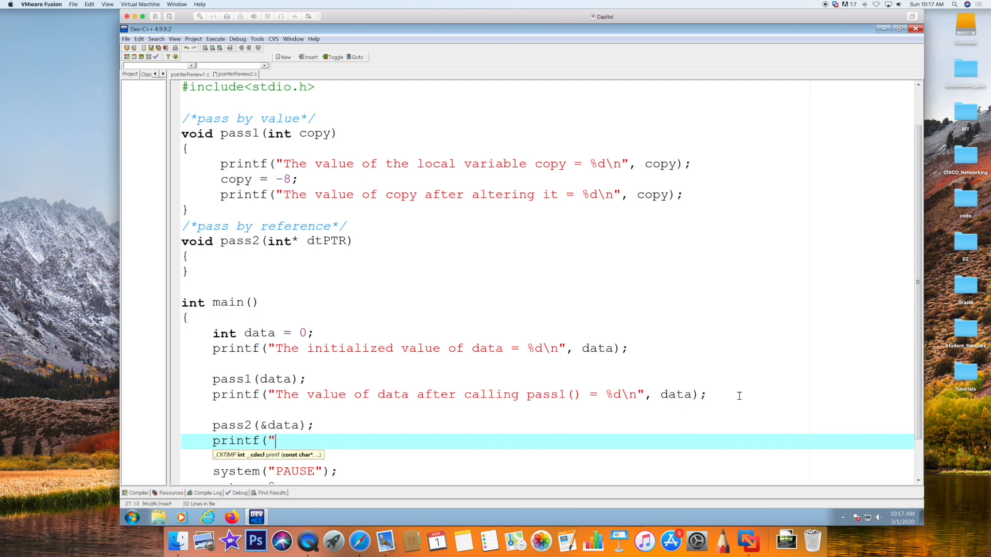
Step: Complete printf("The value of data after calling pass2() = %d\n", data); in main
text(Th)
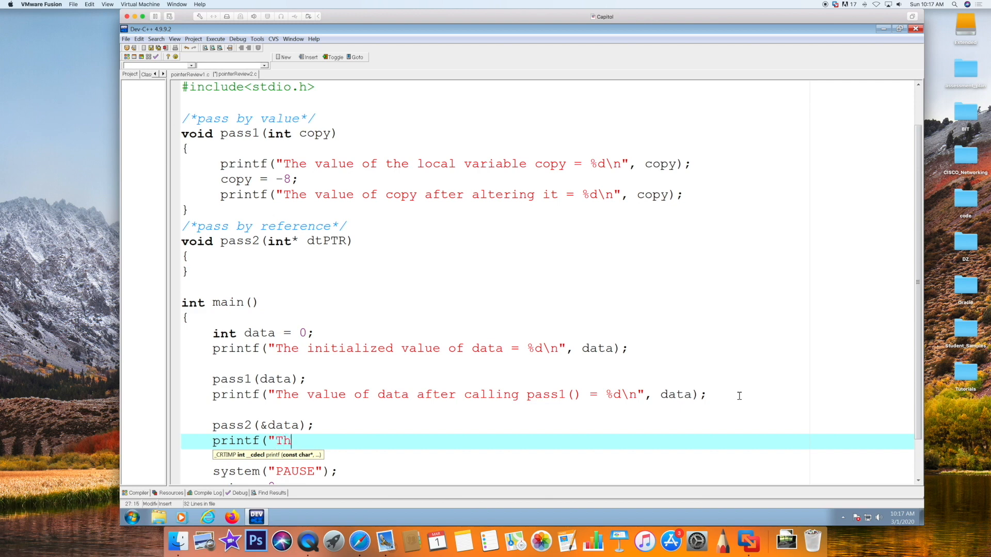
text(e value of)
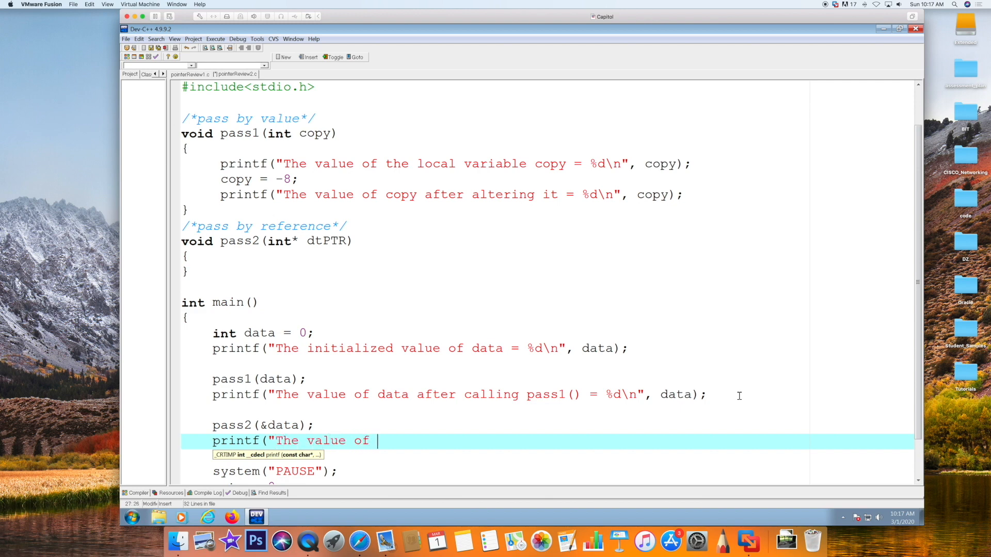
text(data afte)
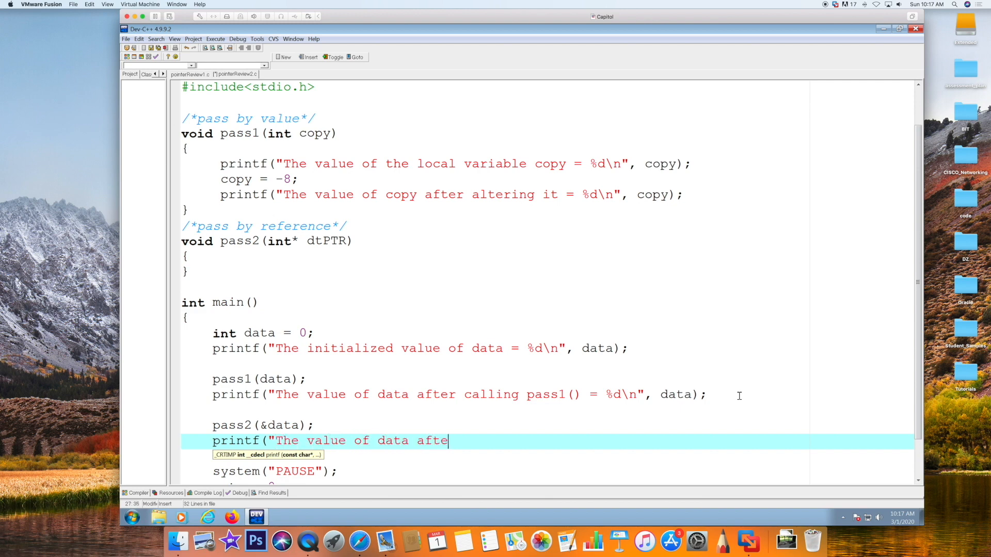
text(r calling pa)
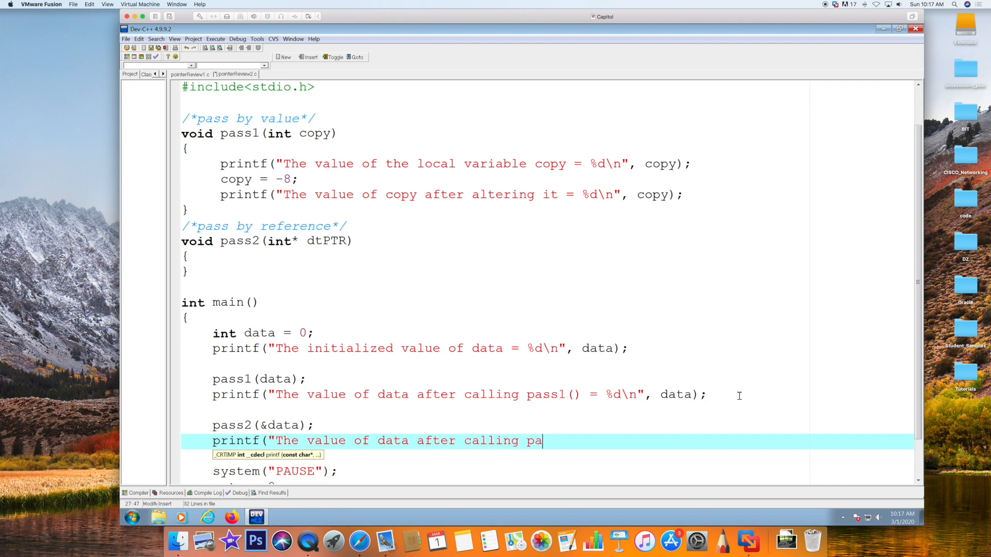
text(ss2)
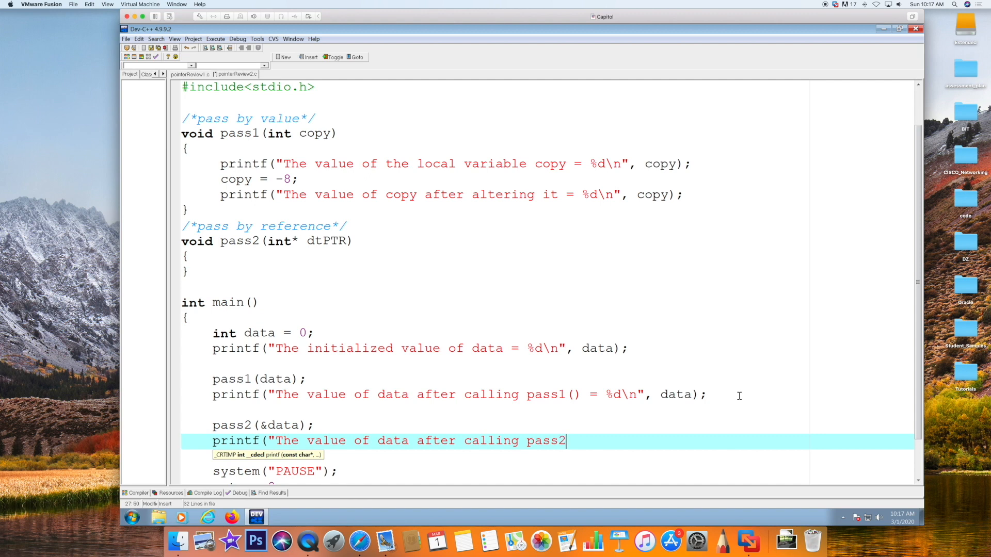
text(() =)
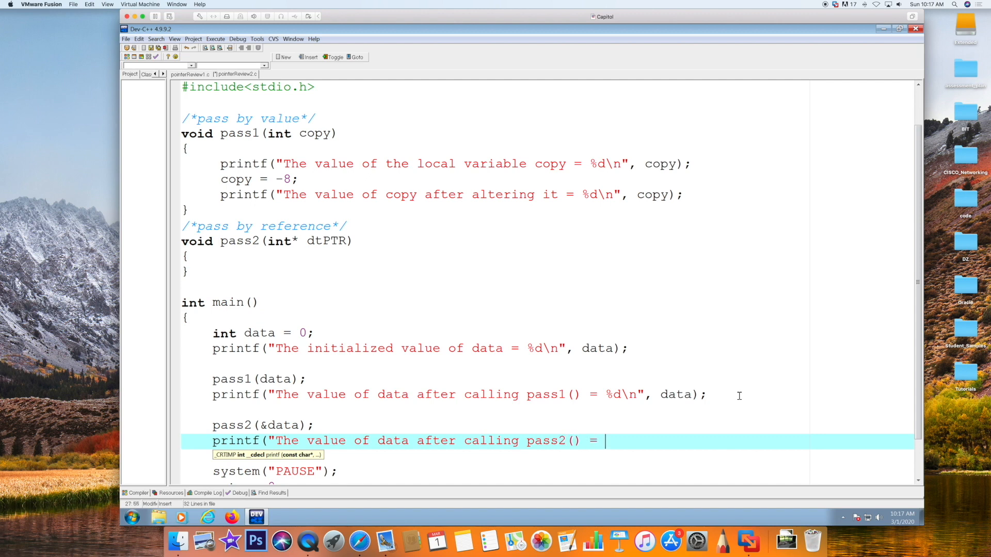
text(%d)
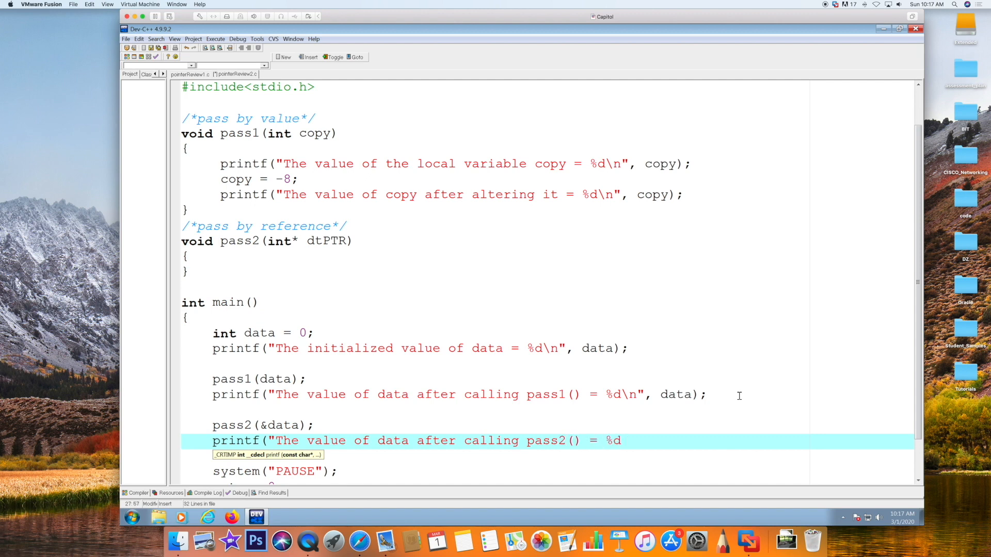
text(\n)
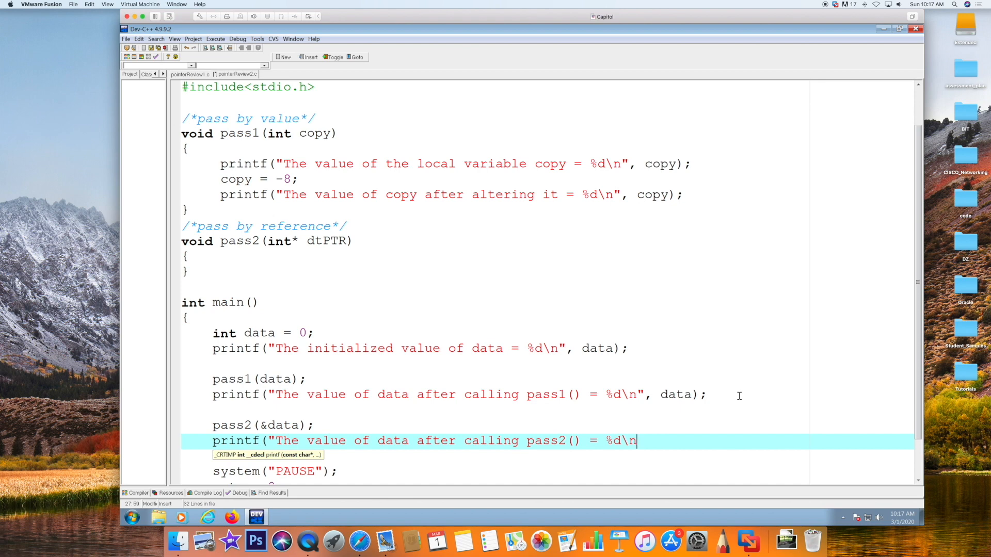
text(, data)
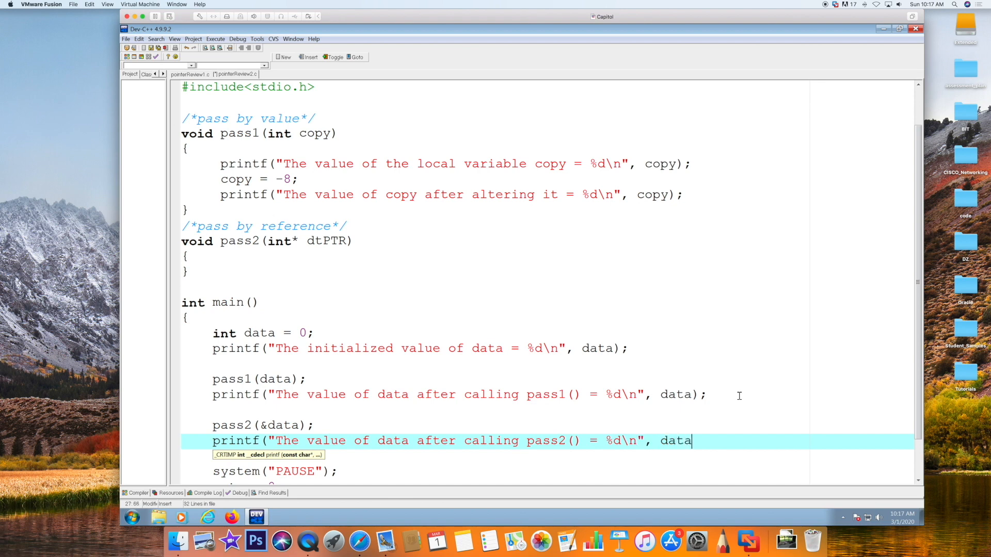
text();)
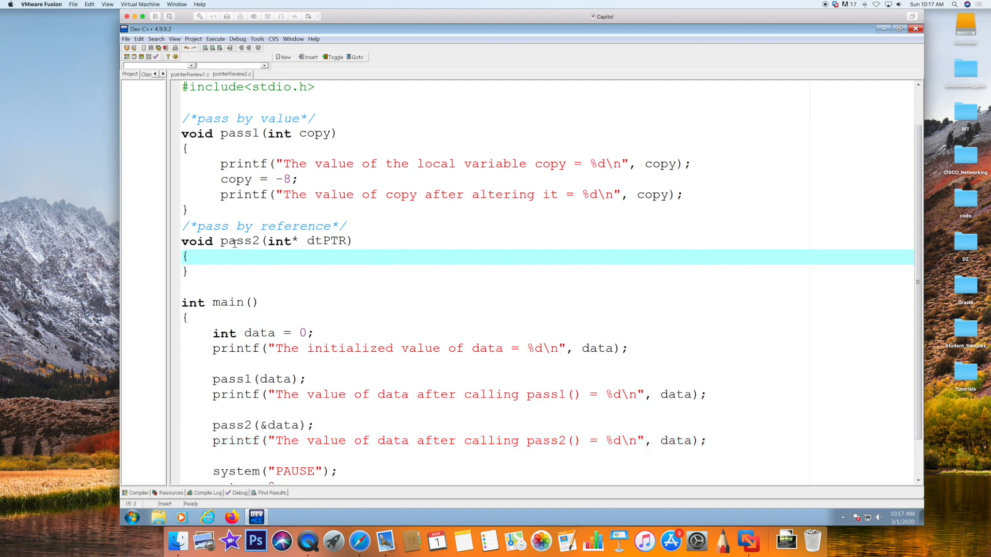
Step: Write printf("dtPTR is pointing to this data inside pass2's body
key(enter)
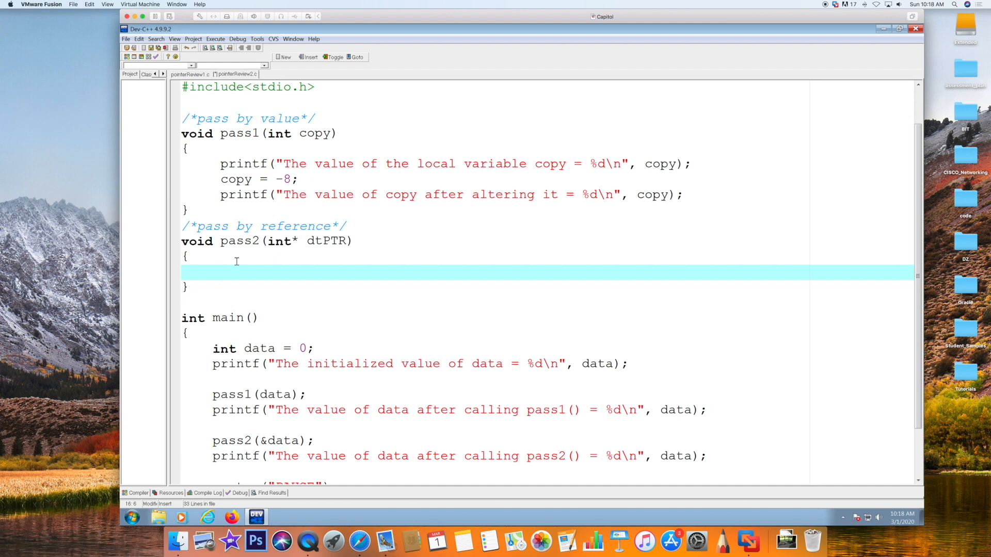
click(219, 271)
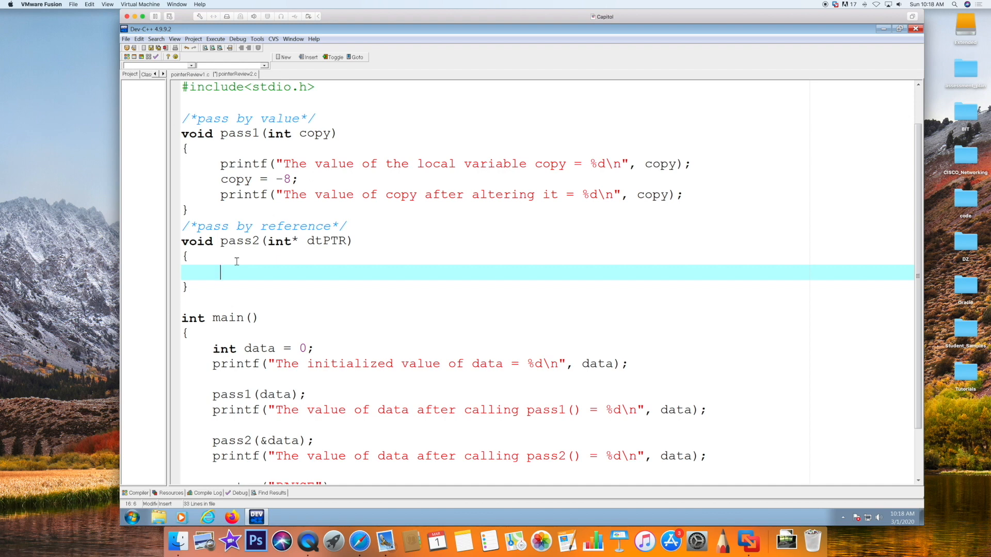
text(pri)
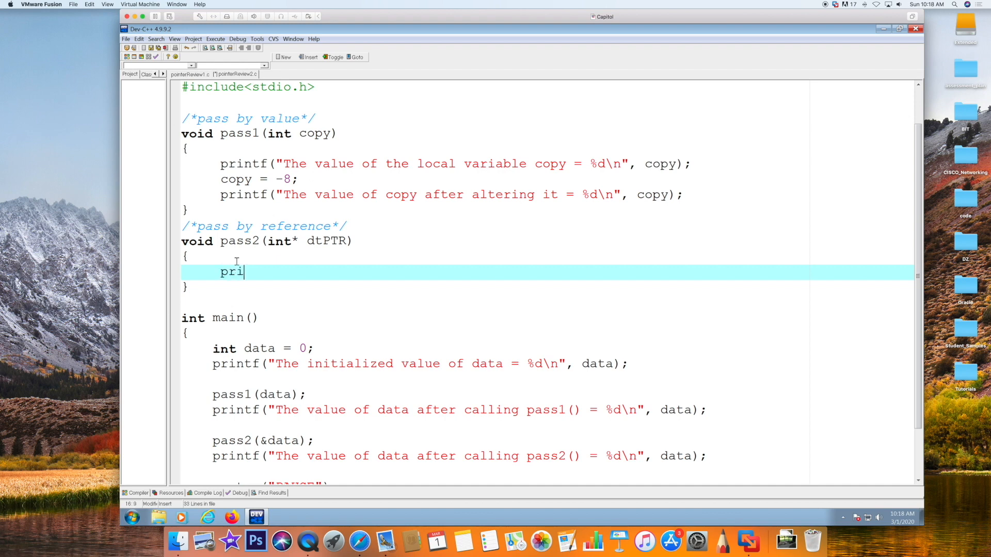
text(ntf(")
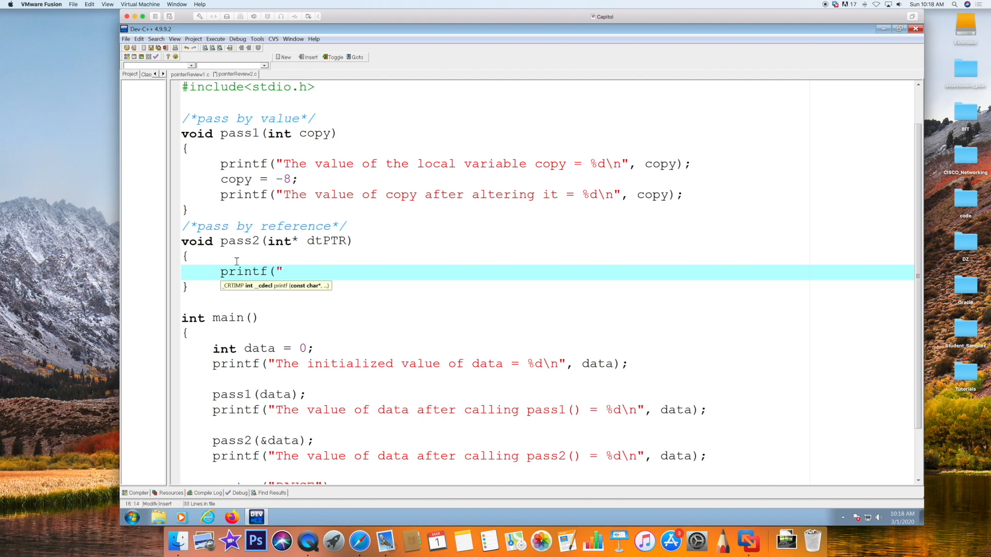
text(dt)
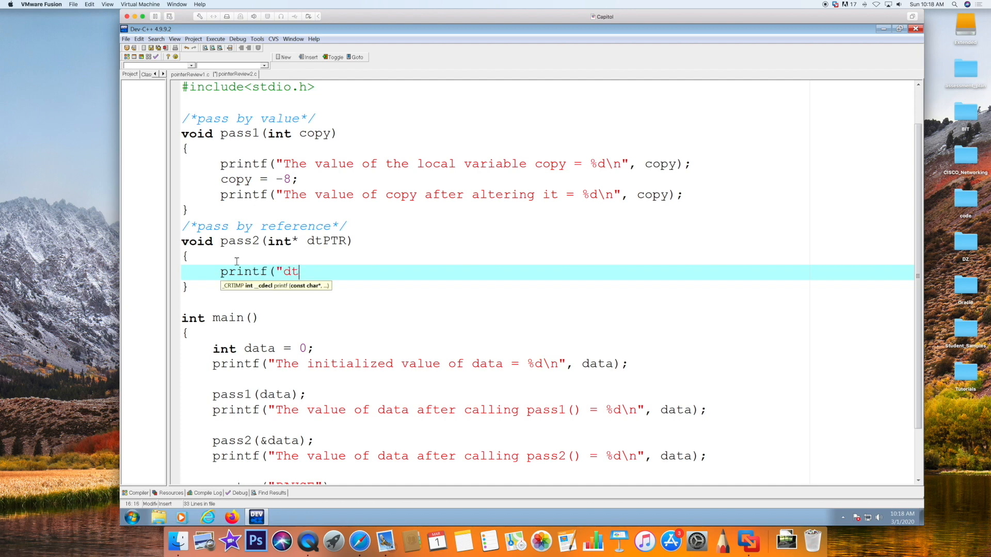
text(PTR)
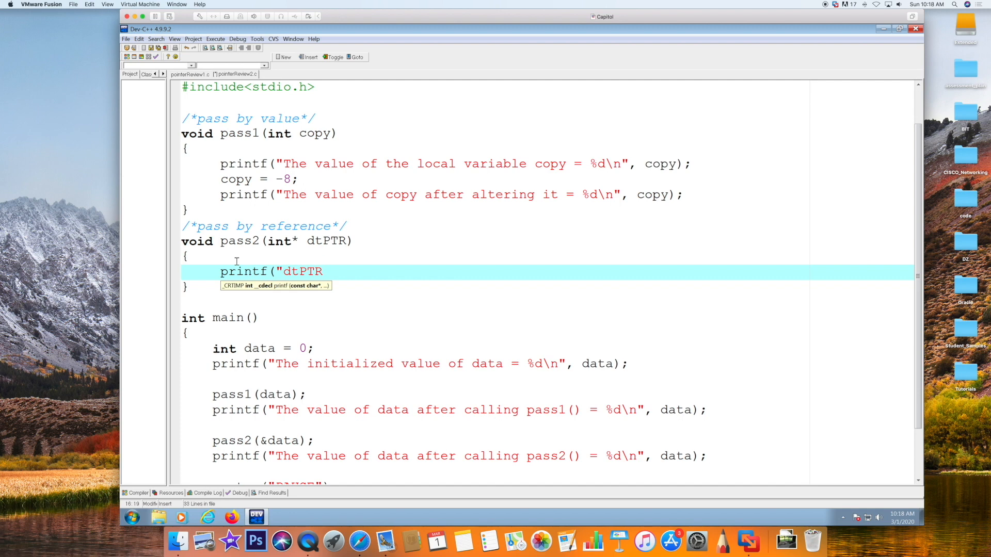
text(is po)
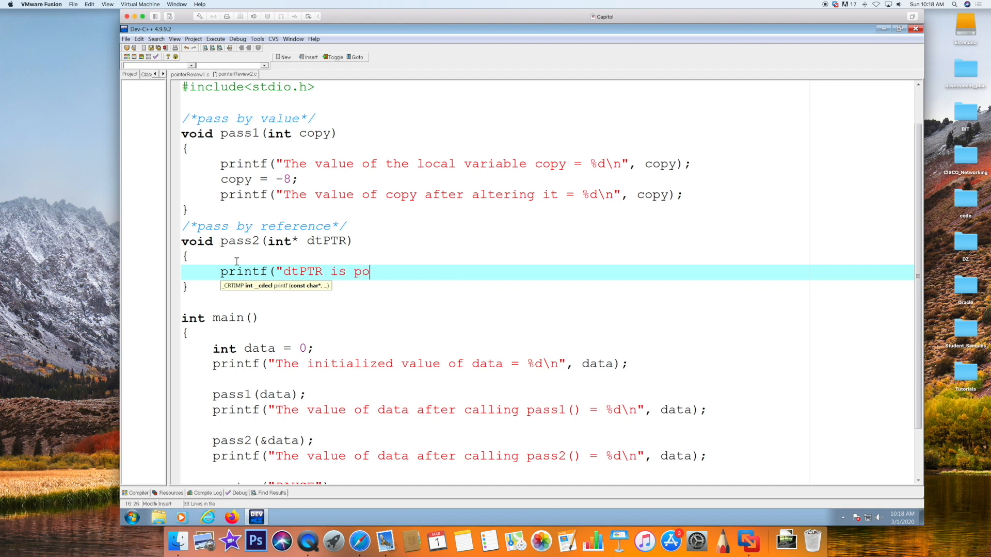
text(inting to)
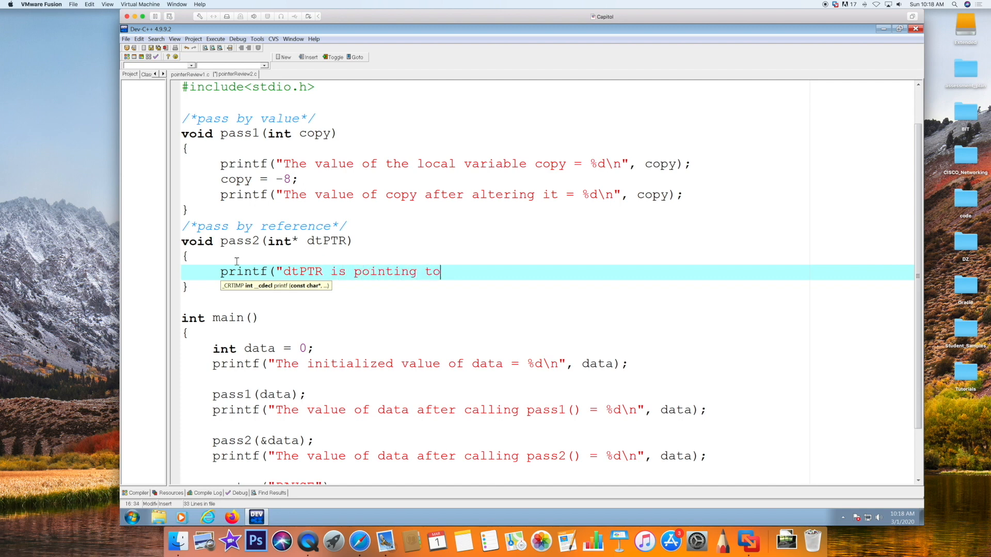
text(this data)
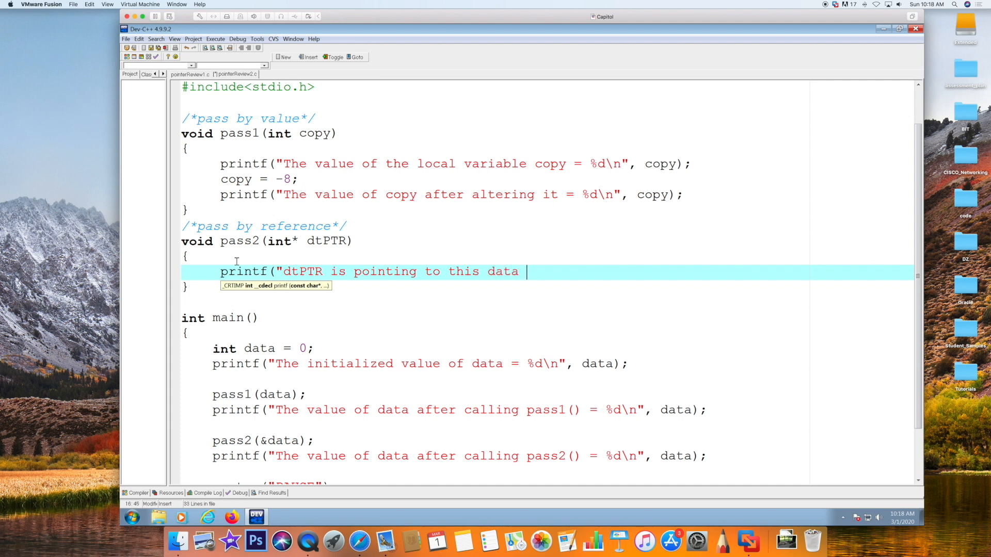
Step: Finish the statement as %d\n", *dtPTR); and move to a new line
text(%d)
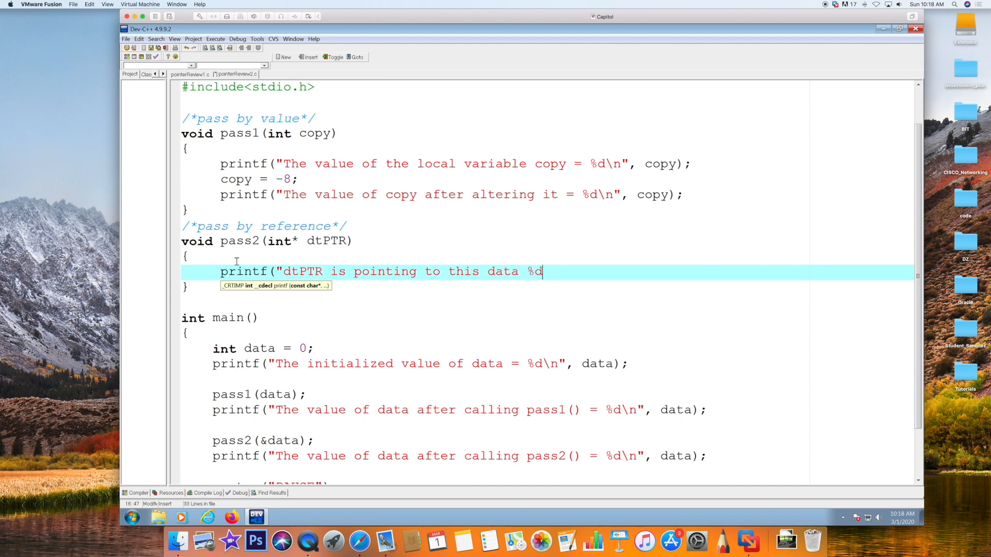
text(\n",)
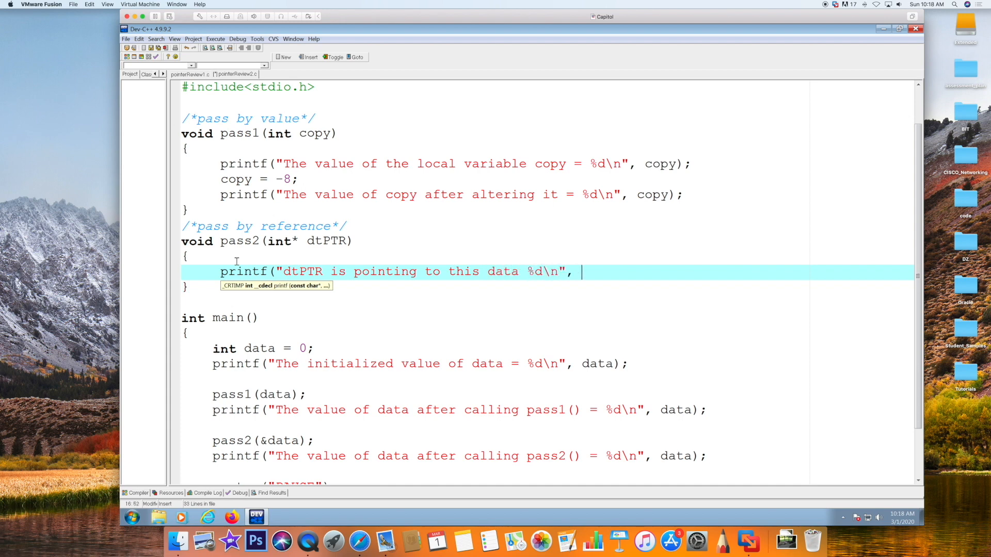
text(*)
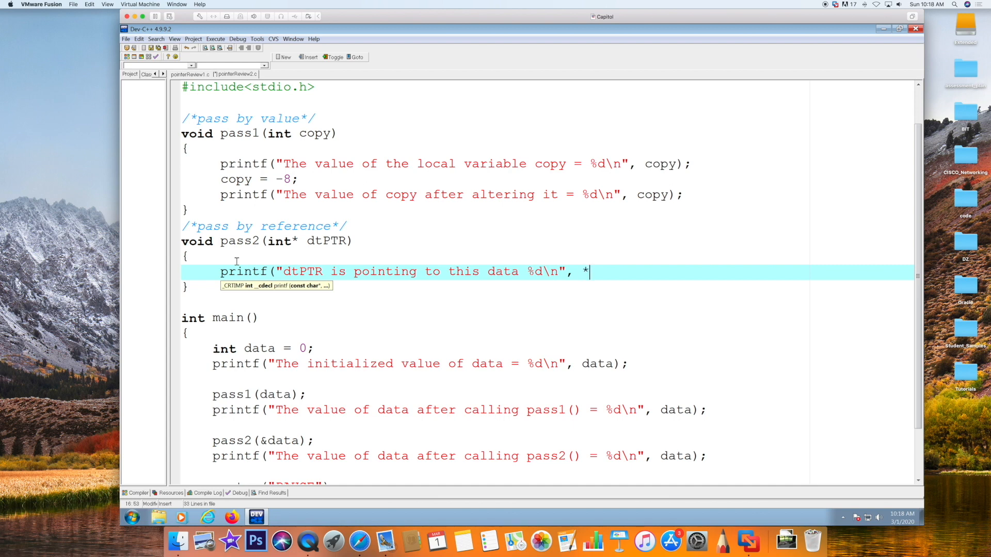
text(dtPT)
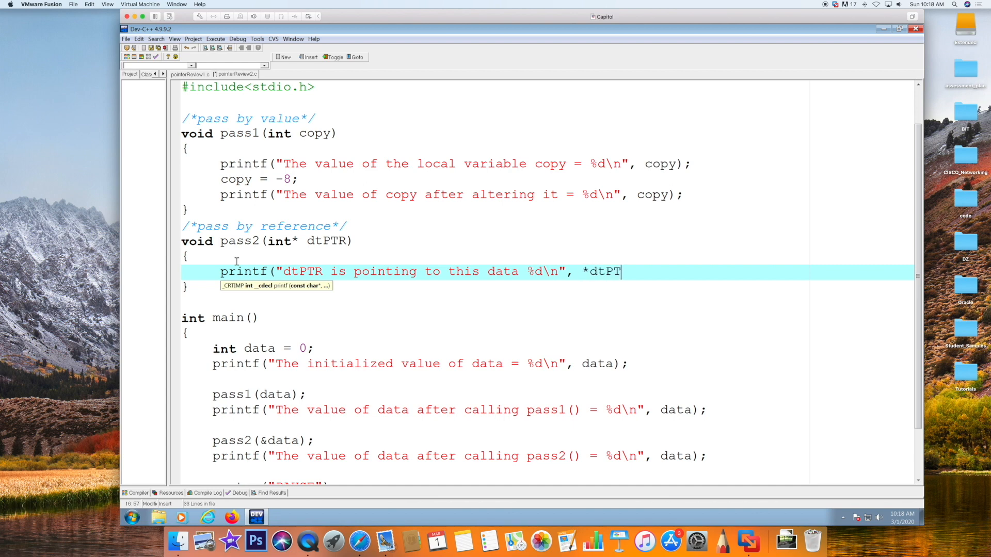
text(R);)
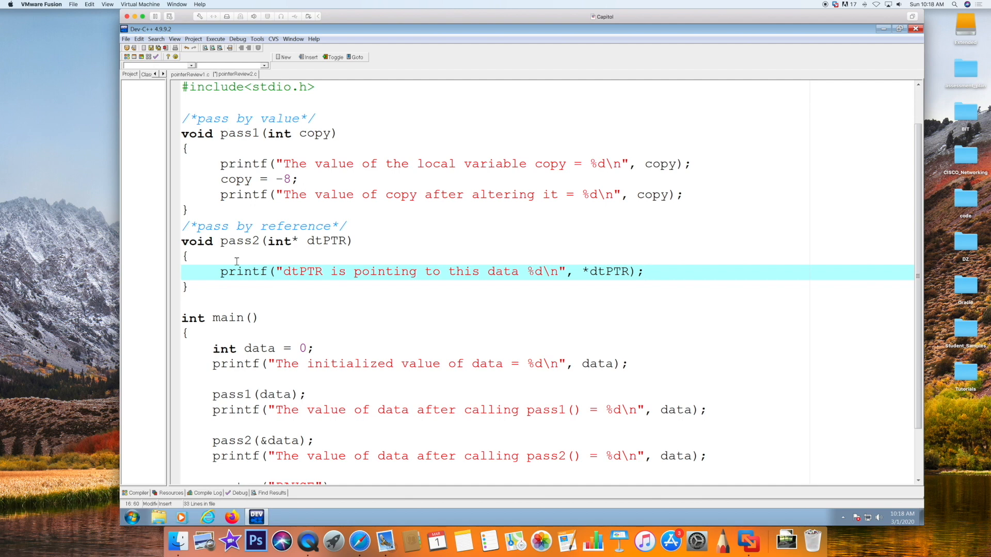
key(enter)
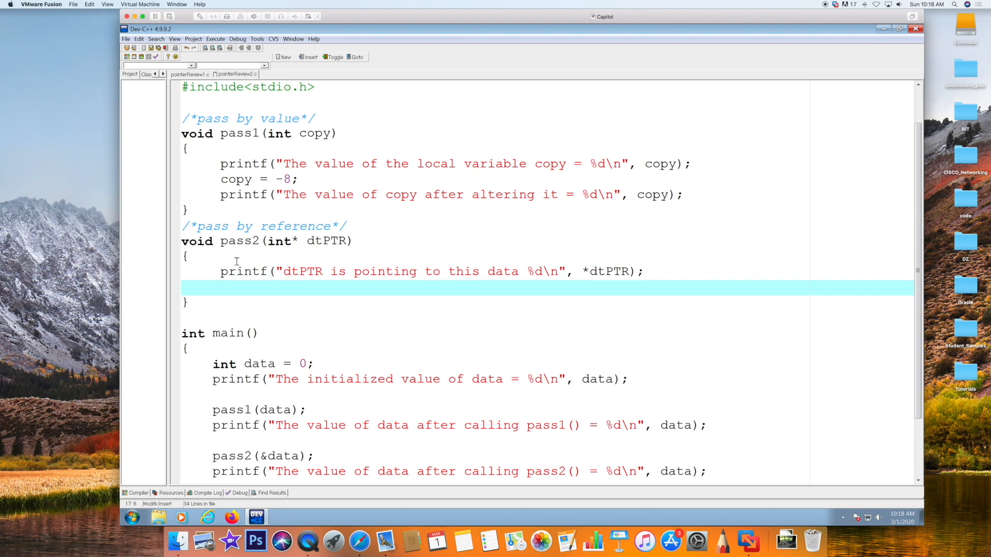
Step: Add the assignment *dtPTR = 100; after pass2's print statement
click(221, 288)
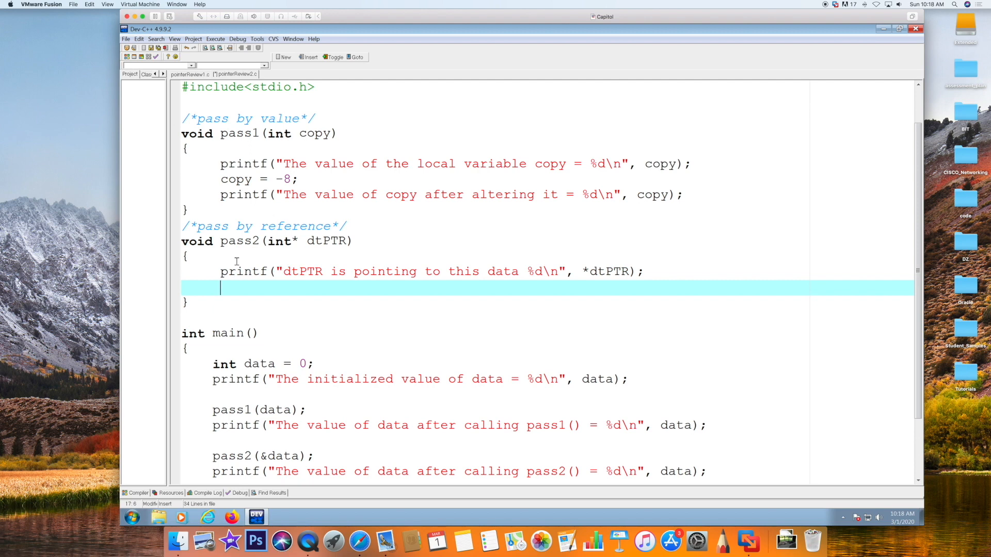
text(*)
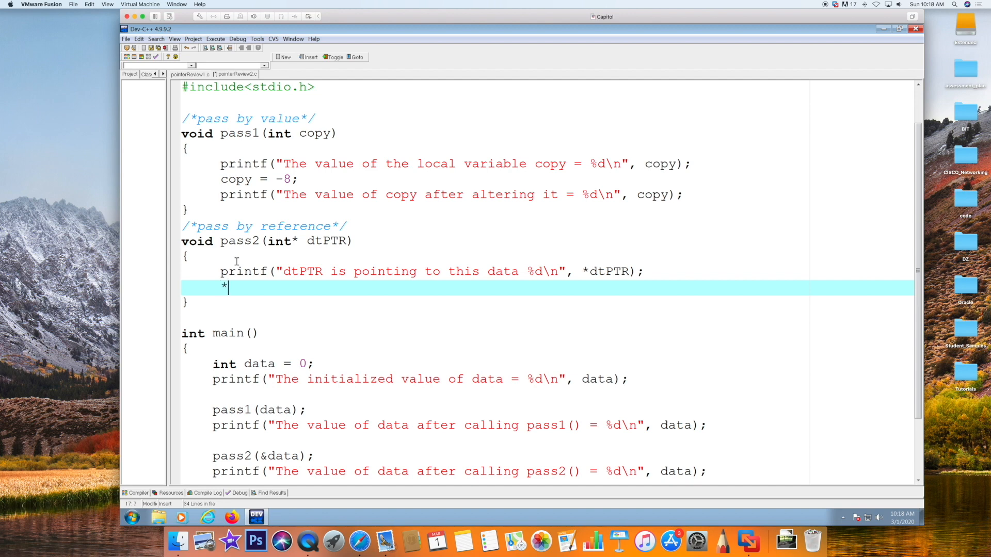
text(dtPT)
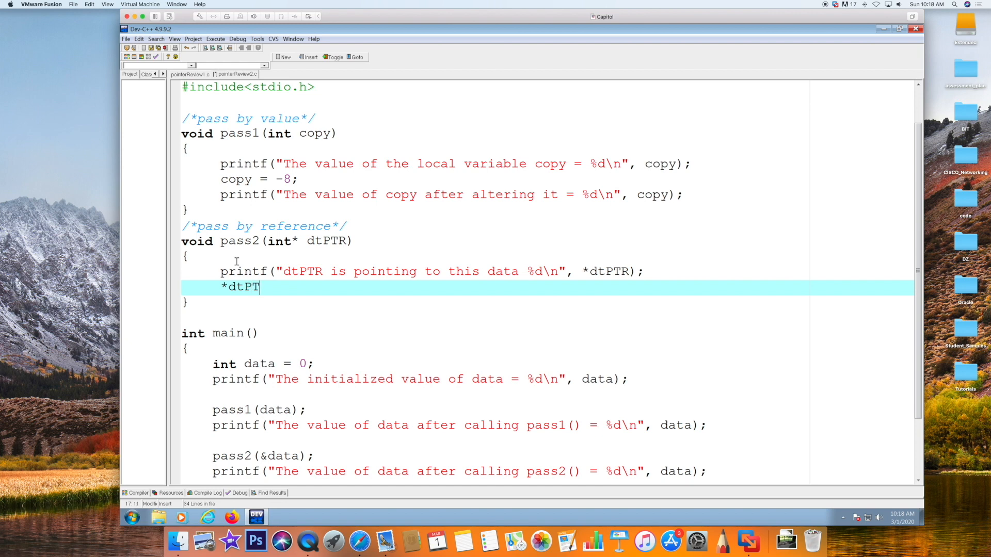
text(R =)
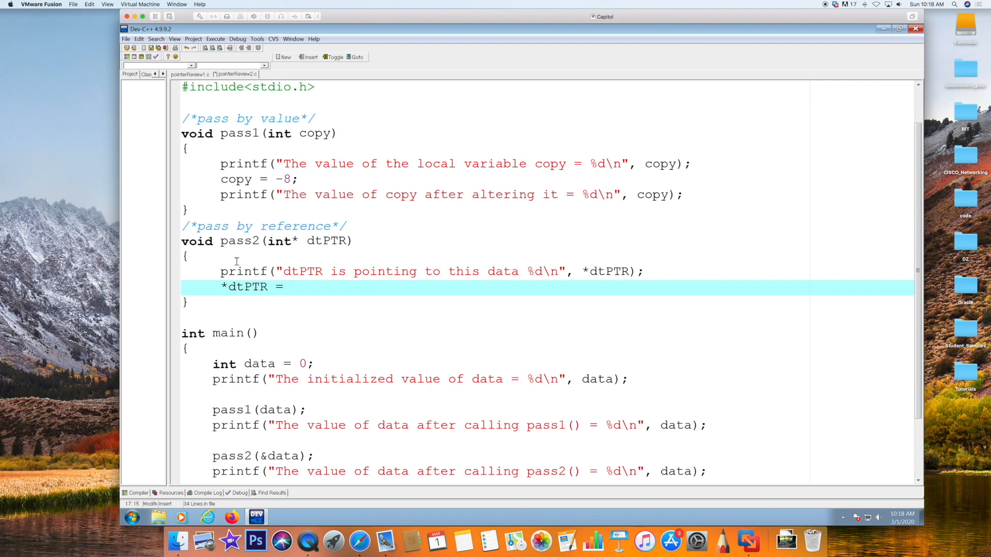
text(100)
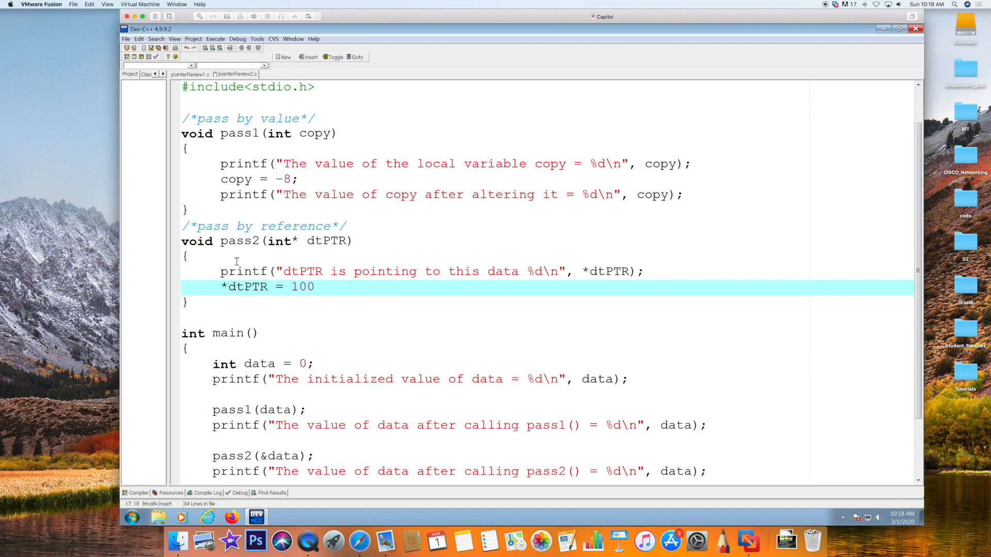
text(;)
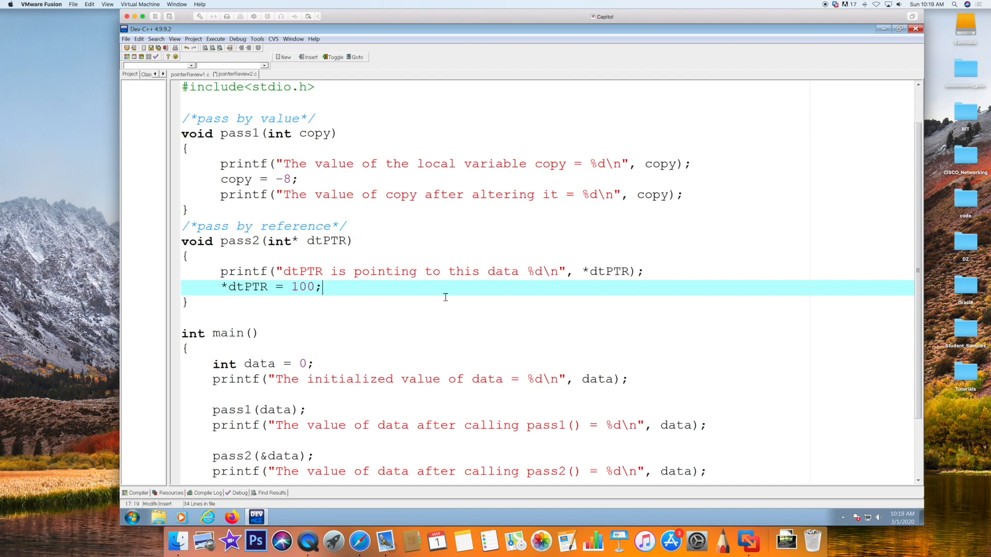
mouse_move(273, 184)
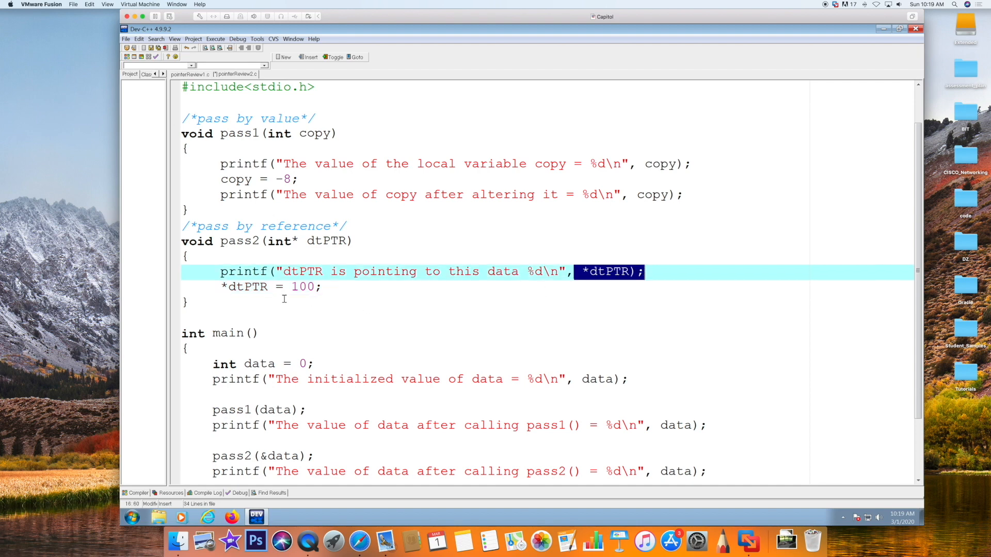
Step: Scroll to main and bring up the Execute menu
scroll(down, 3)
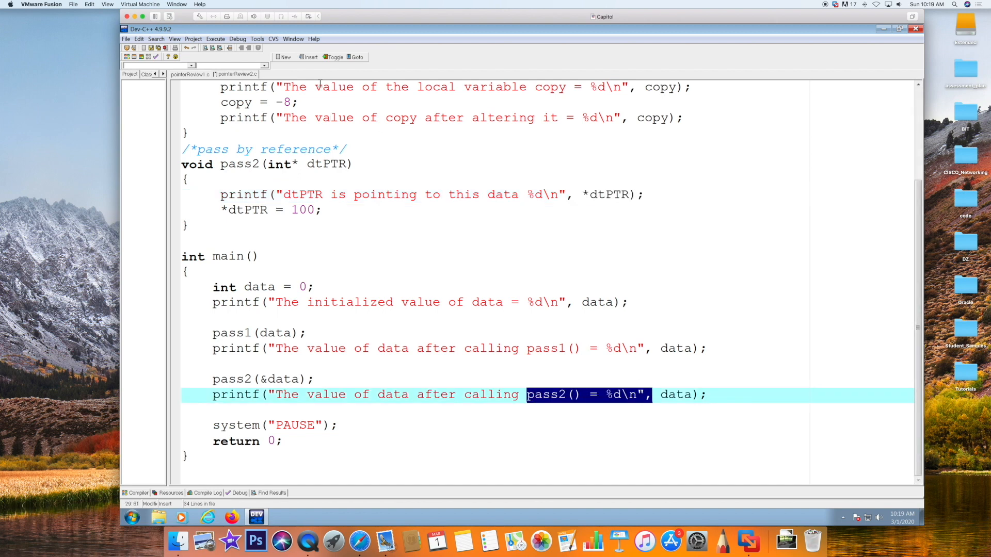
click(216, 38)
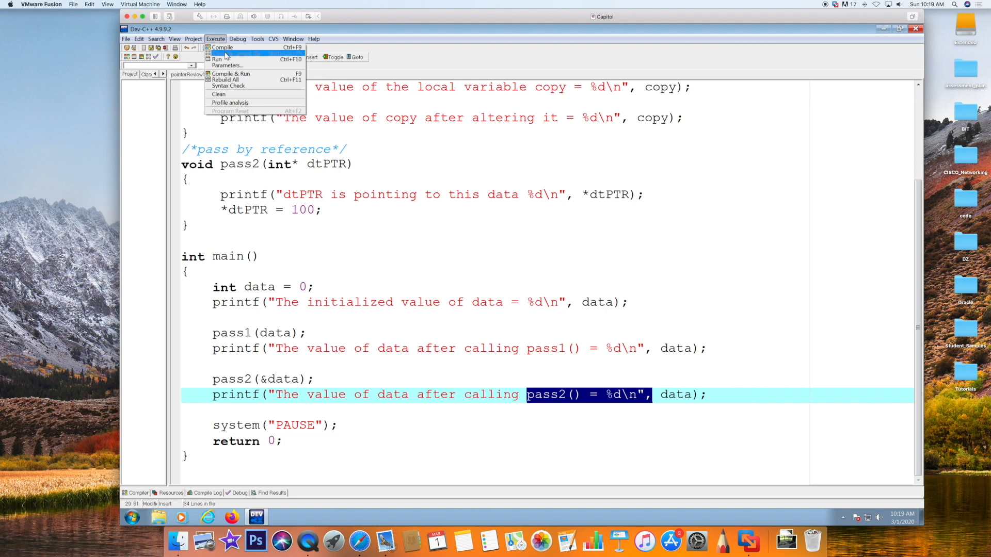
Step: Compile & Run the program and position the console to read data becoming 100
click(215, 59)
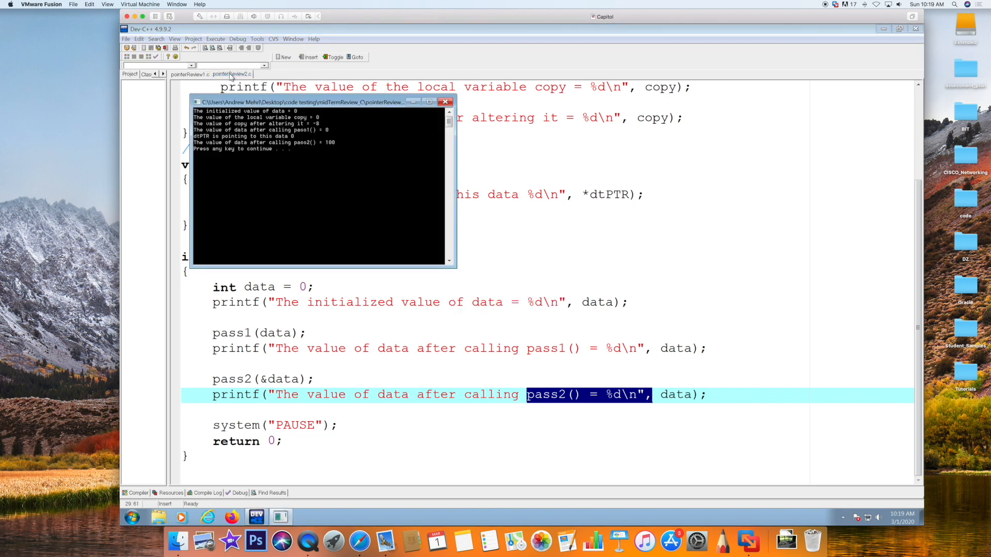
drag(316, 102, 468, 133)
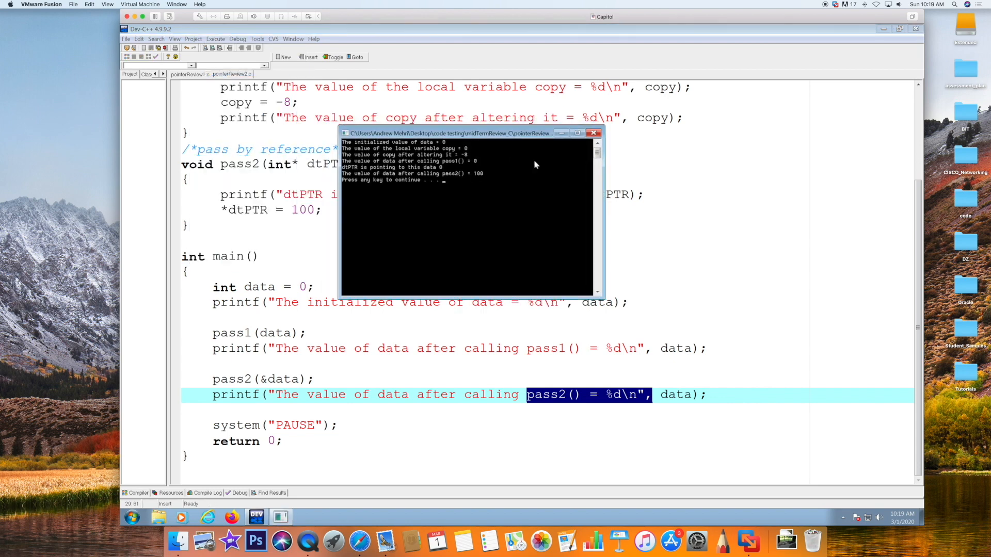
drag(468, 133, 556, 193)
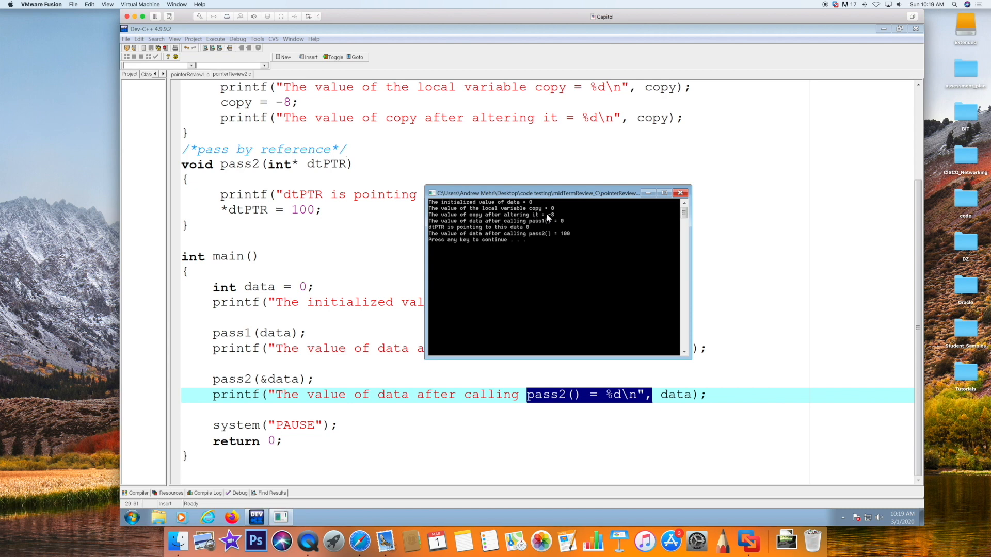
mouse_move(548, 229)
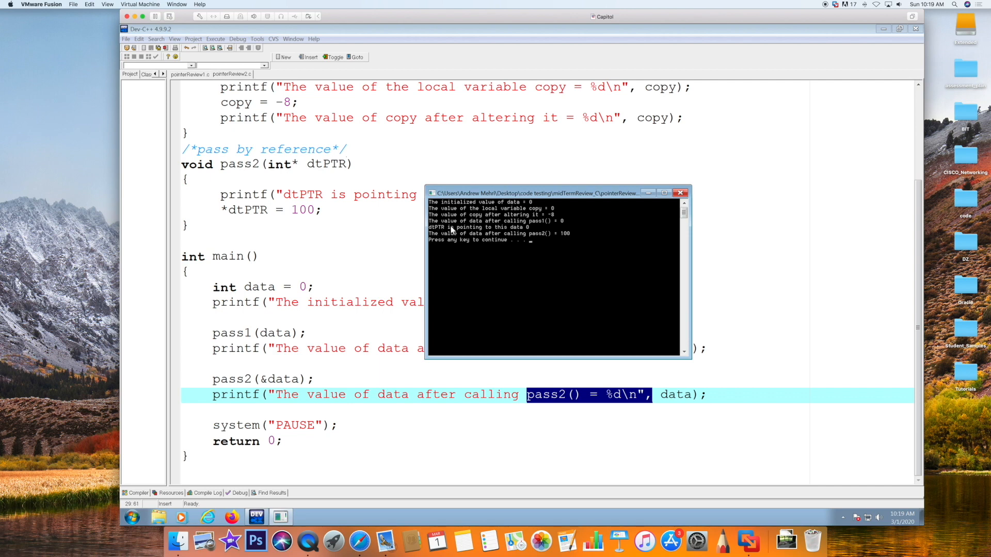
mouse_move(523, 229)
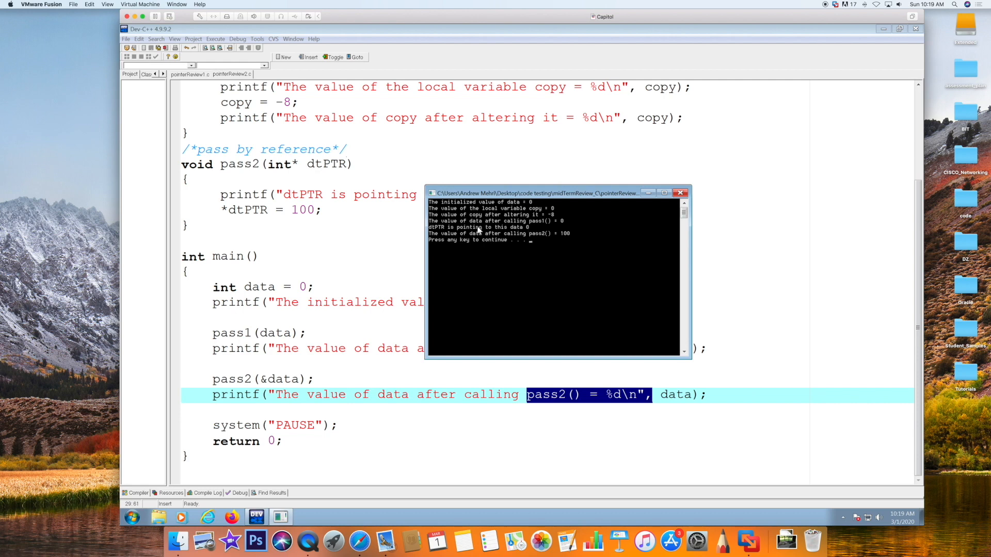
mouse_move(482, 232)
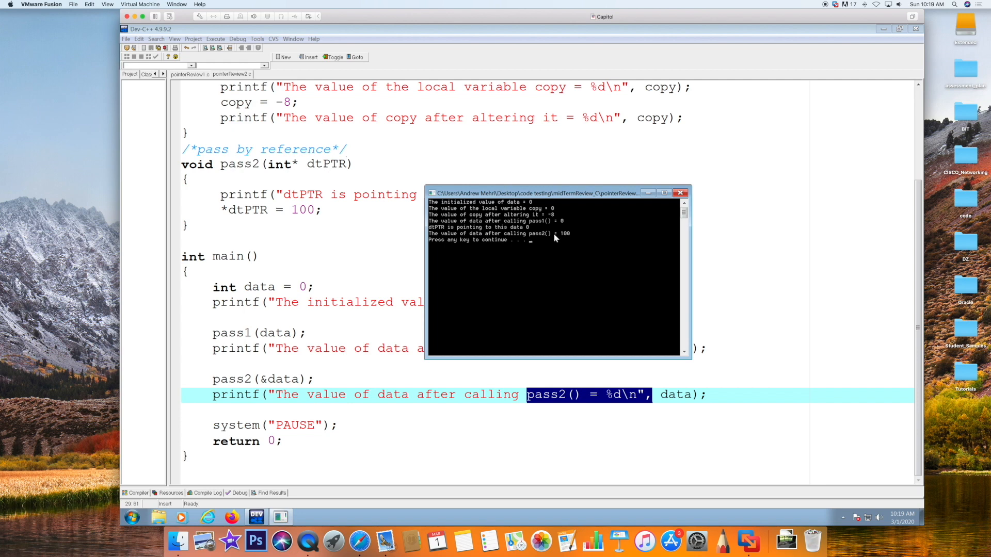
mouse_move(563, 238)
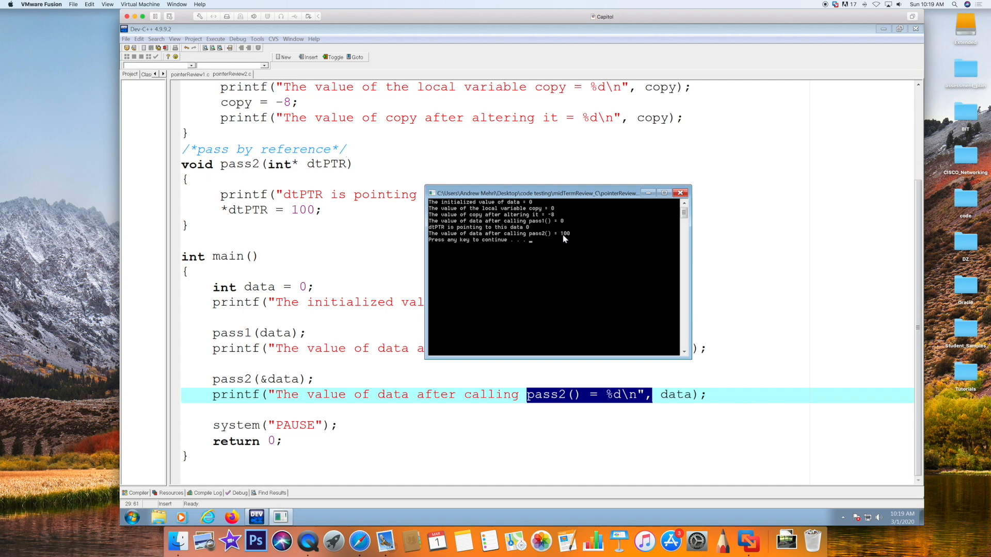
mouse_move(562, 239)
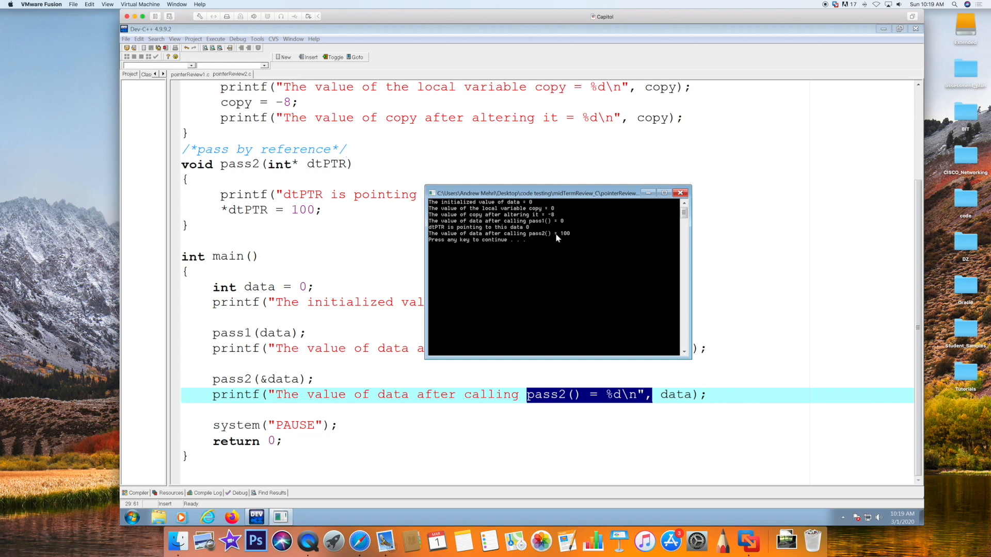